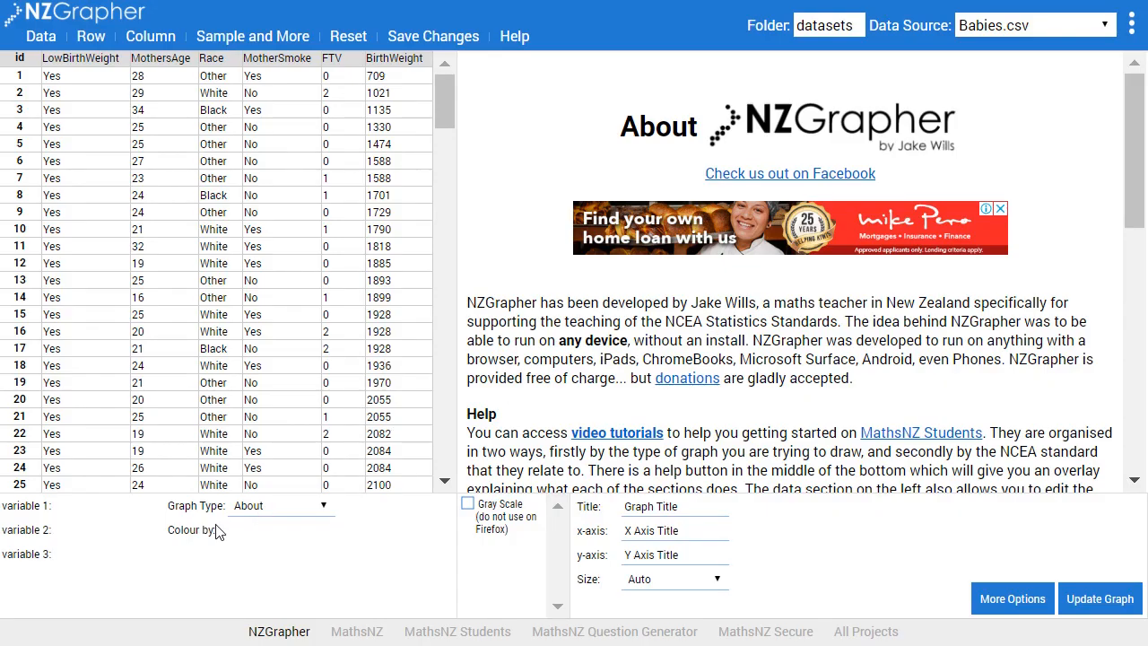
- Choose the Dot Plot (and Box and Whisker) graph type for the Babies dataset
{"action": "left_click", "coordinate": [279, 506]}
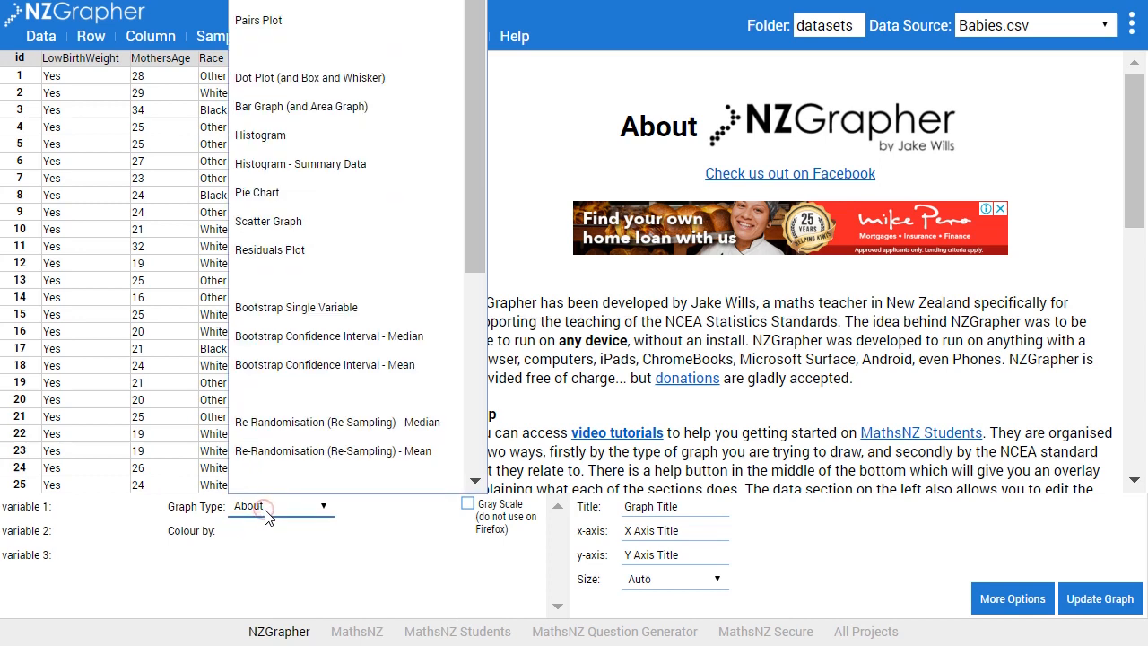
{"action": "left_click", "coordinate": [308, 78]}
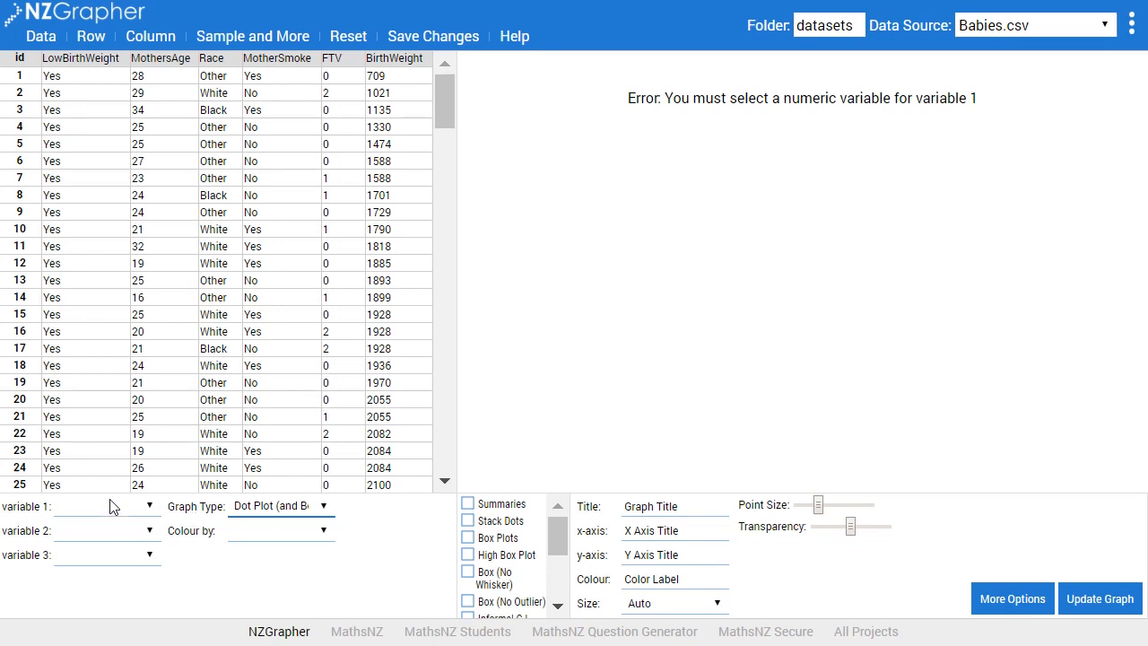
- Plot BirthWeight as variable 1 split by MotherSmoke as variable 2, leaving variable 3 blank
{"action": "left_click", "coordinate": [105, 506]}
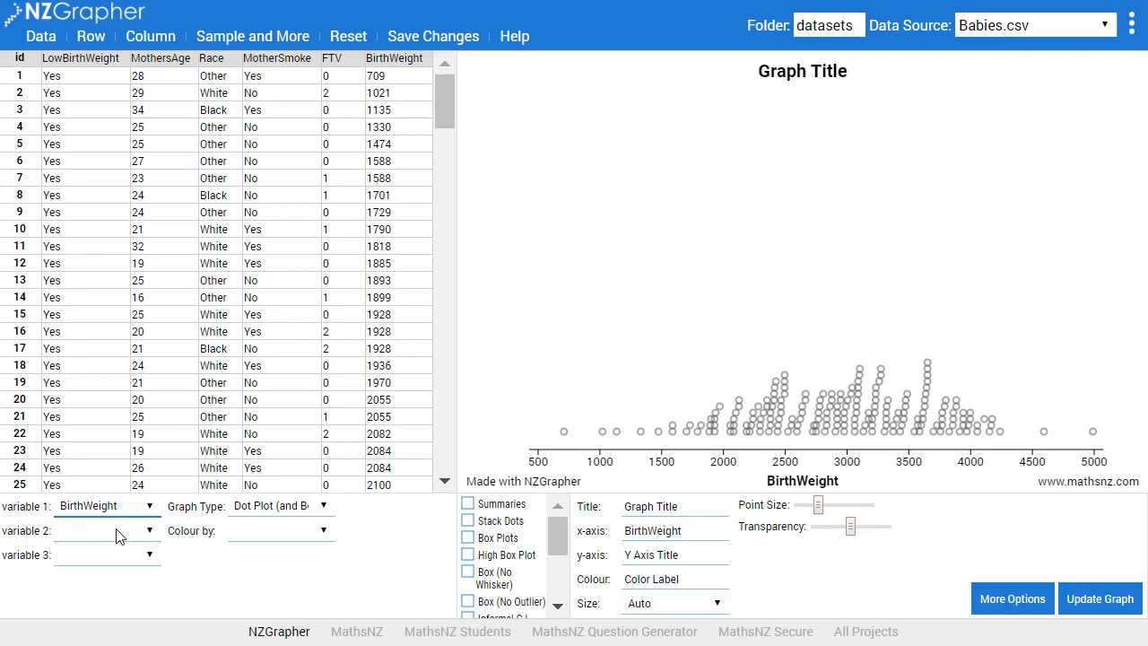
{"action": "left_click", "coordinate": [130, 554]}
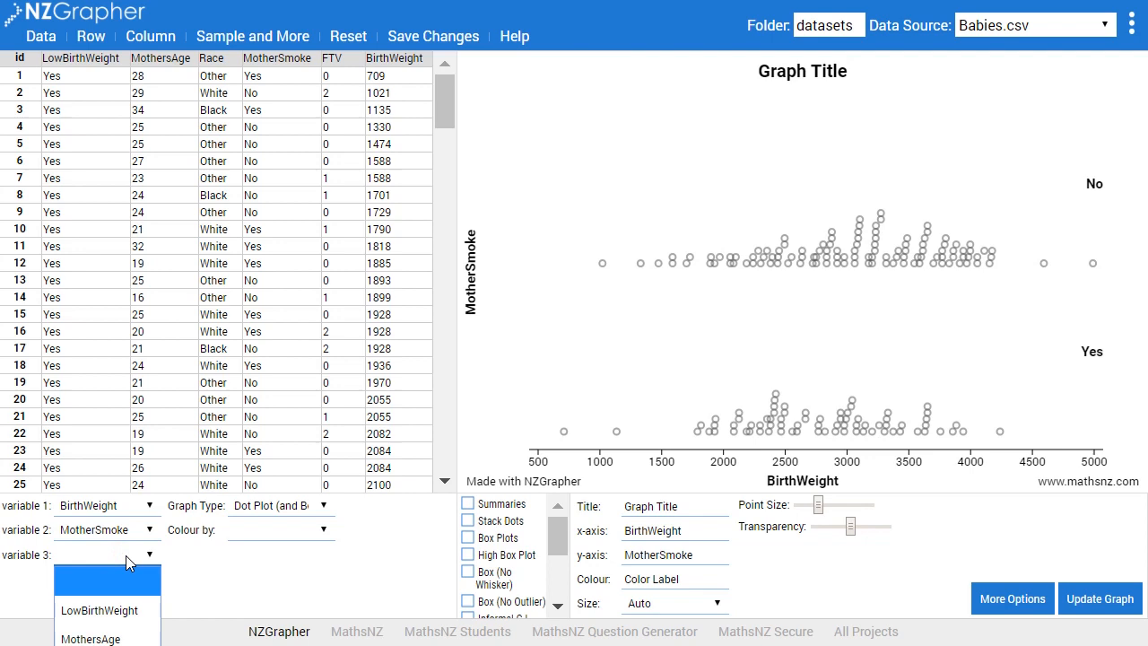
{"action": "left_click", "coordinate": [90, 639]}
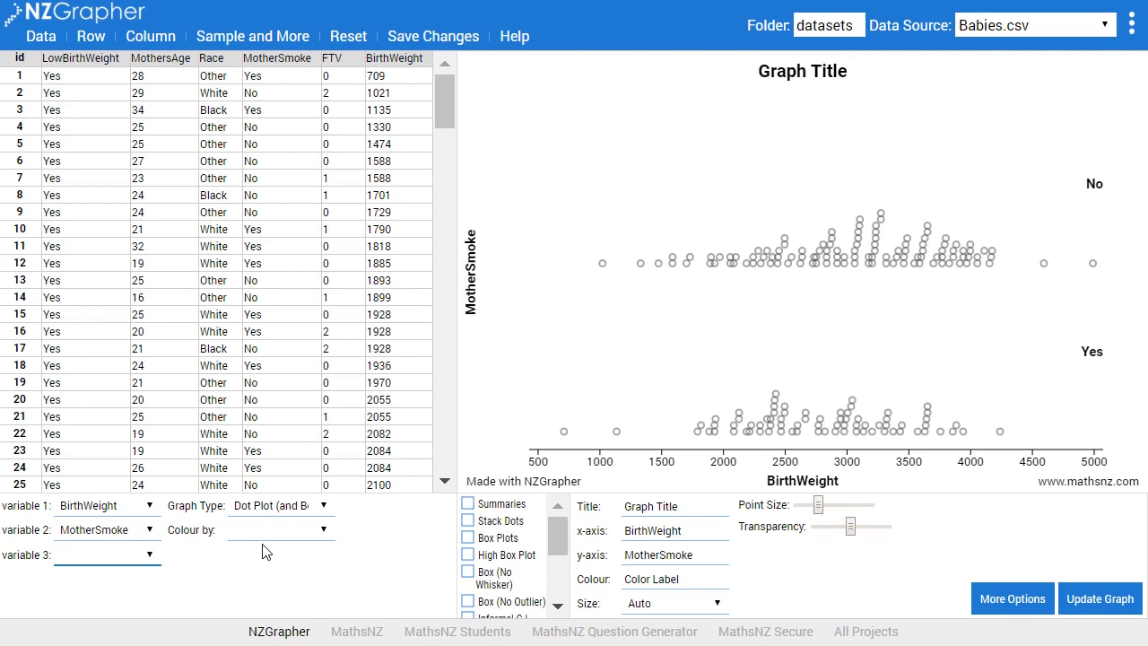
- Colour the BirthWeight dots by Race, adding a Black/Other/White legend
{"action": "left_click", "coordinate": [280, 531]}
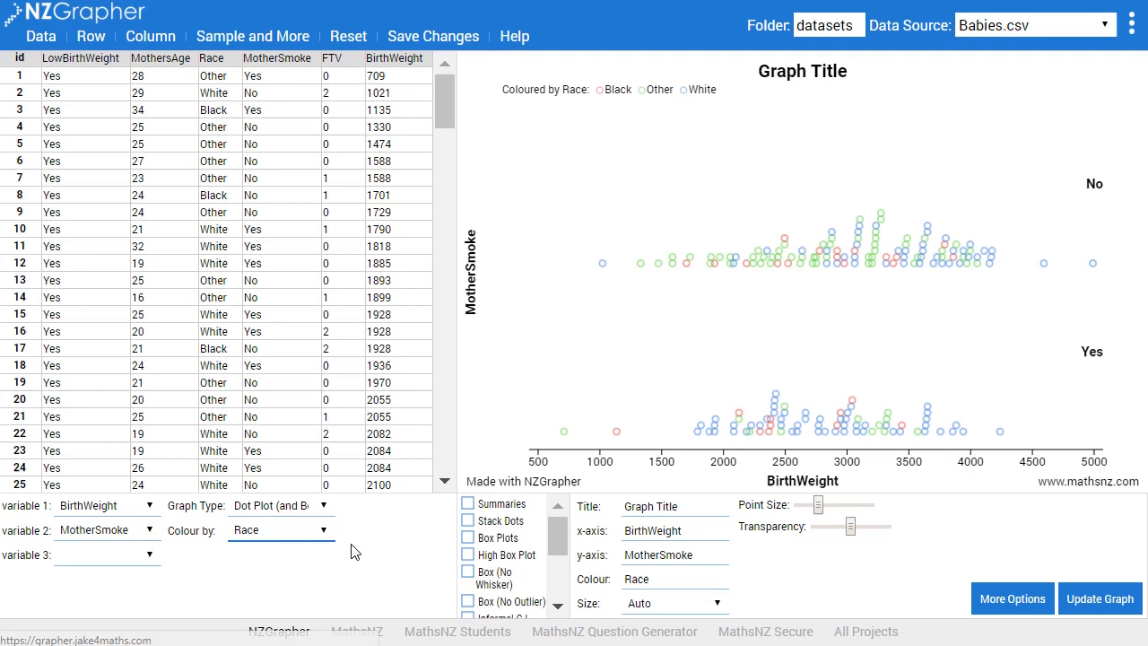
{"action": "mouse_move", "coordinate": [610, 273]}
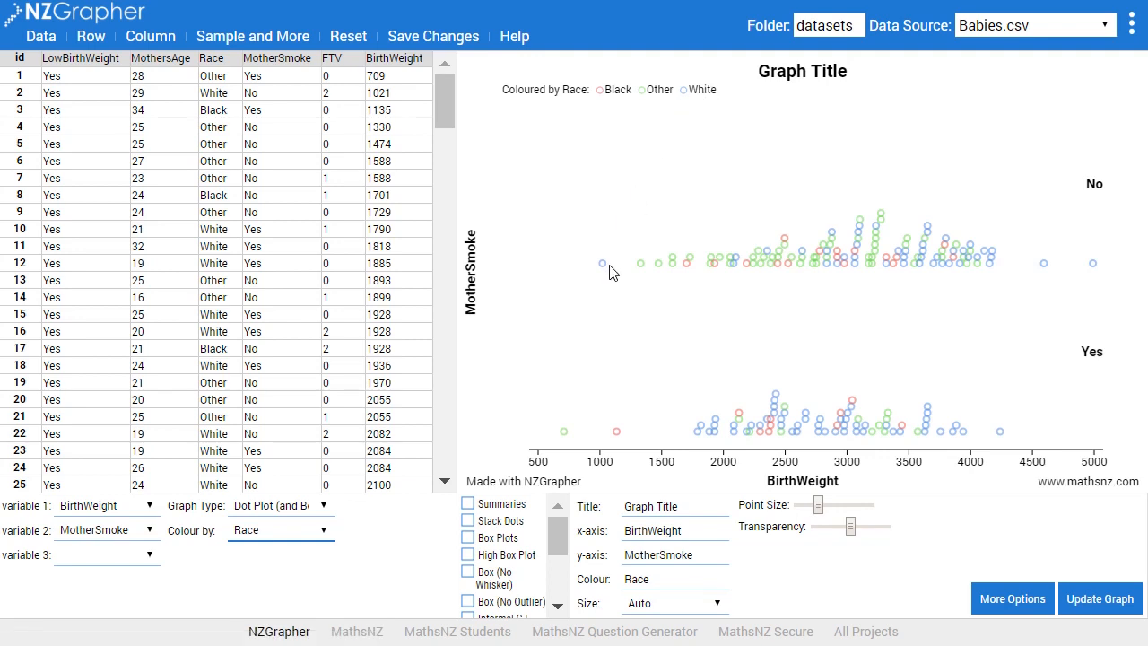
{"action": "mouse_move", "coordinate": [650, 276]}
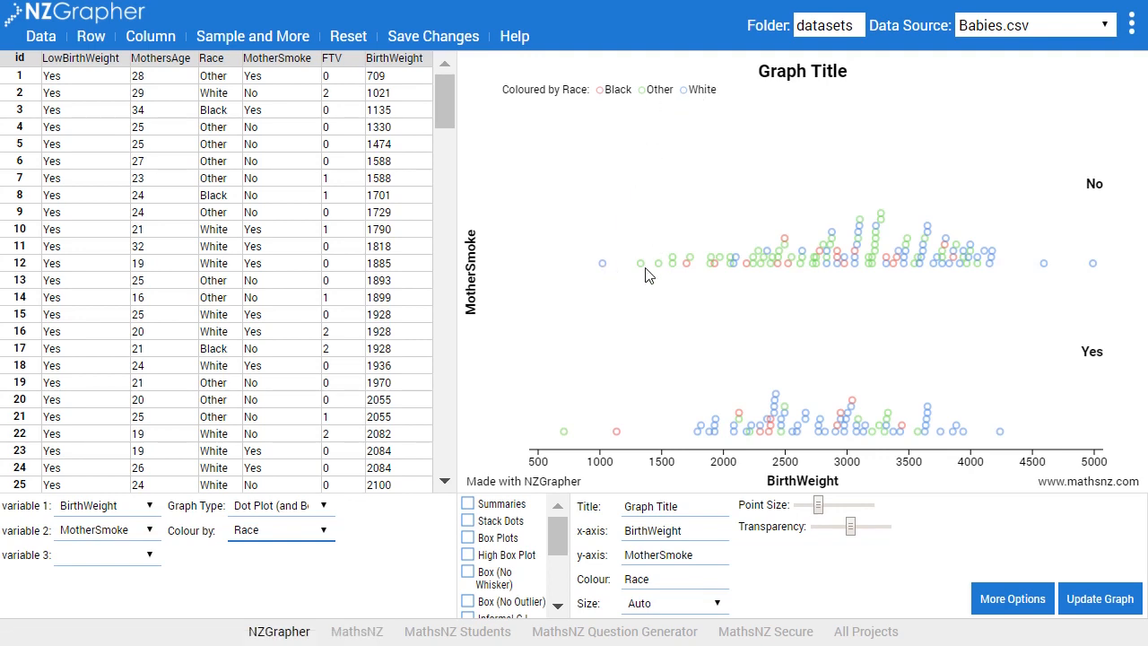
{"action": "mouse_move", "coordinate": [691, 272]}
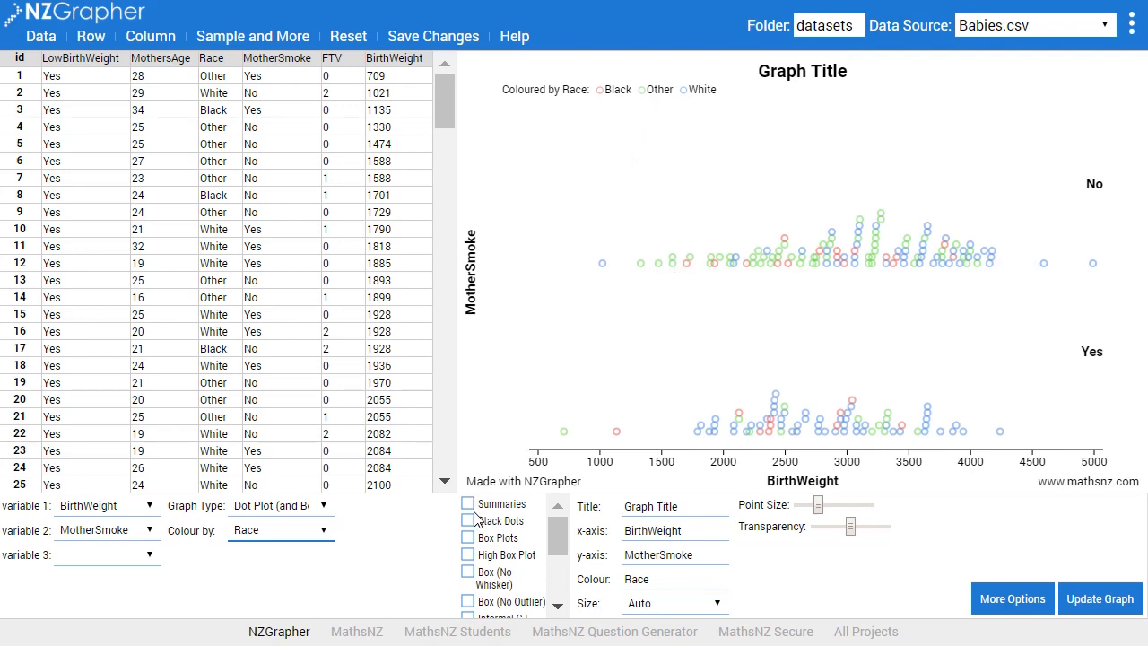
- Turn on Summaries and High Box Plot for each MotherSmoke group
{"action": "left_click", "coordinate": [466, 503]}
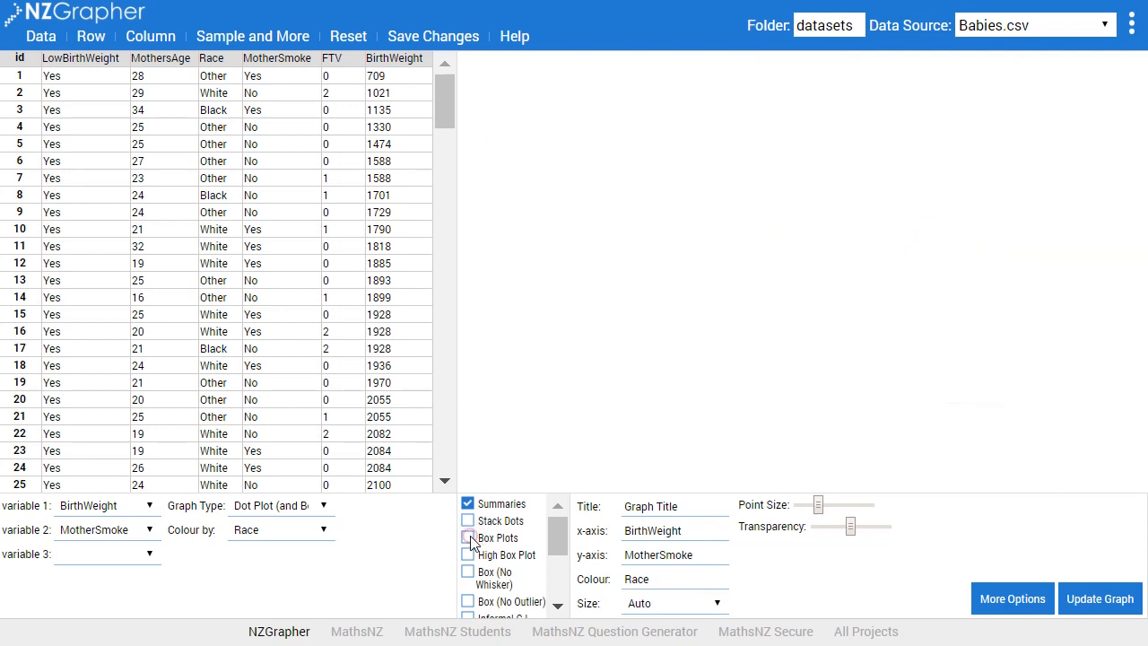
{"action": "left_click", "coordinate": [466, 555]}
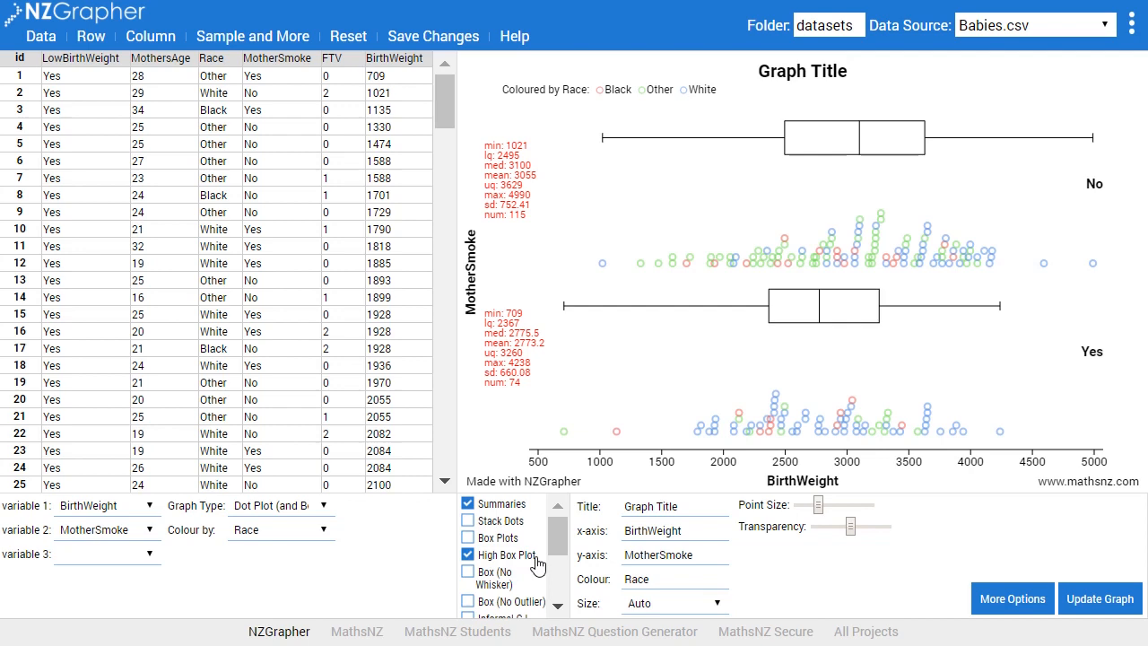
{"action": "scroll", "scroll_direction": "down", "scroll_amount": 3}
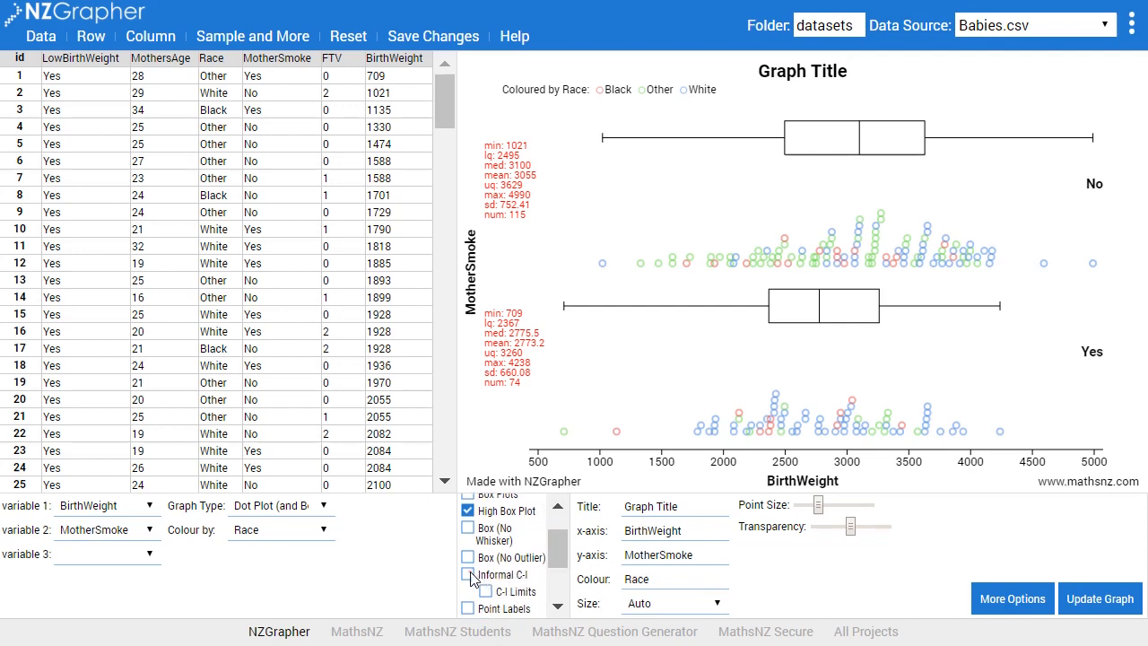
- Turn on Informal C-I and C-I Limits for the group medians
{"action": "left_click", "coordinate": [467, 574]}
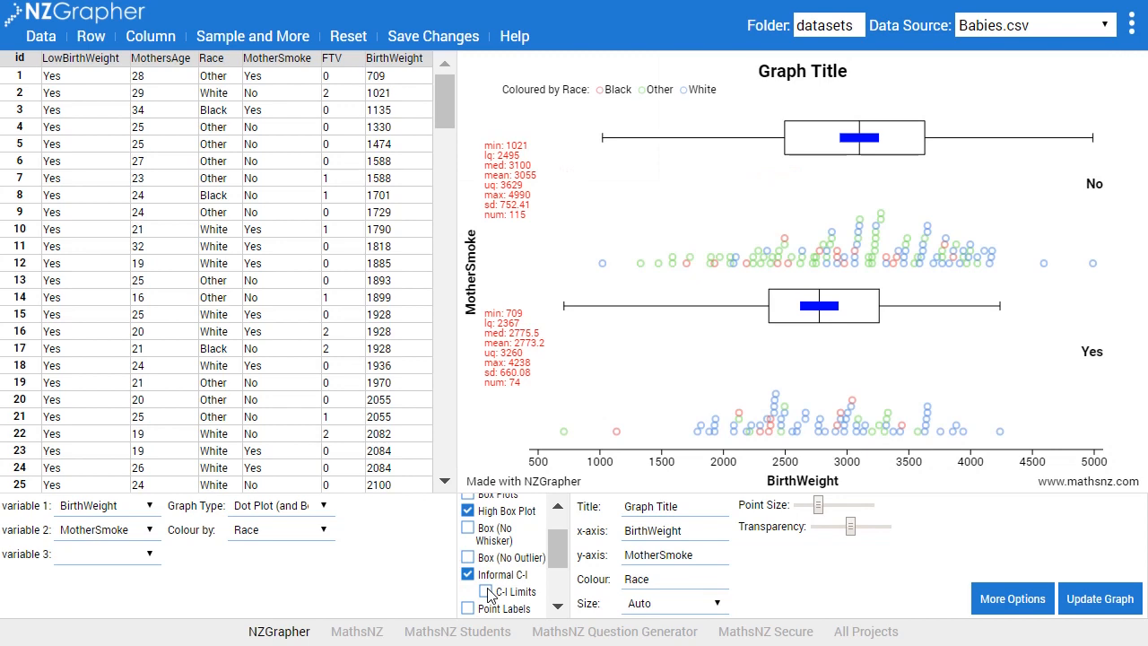
{"action": "left_click", "coordinate": [466, 592]}
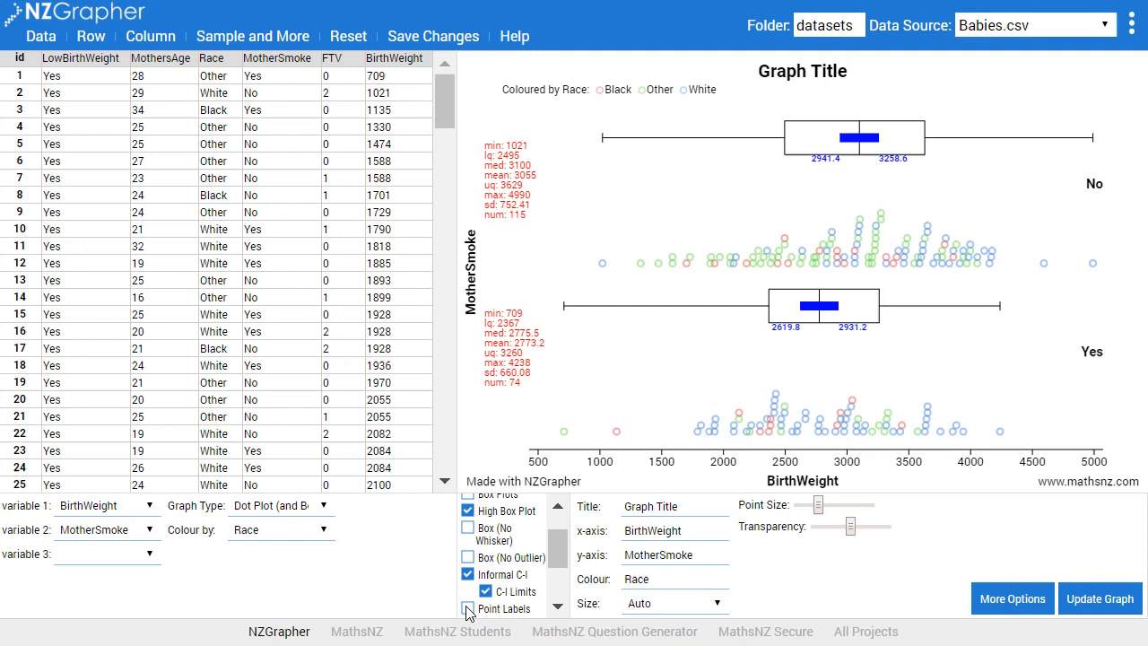
- Turn on Point Labels so each dot shows its row number from the data table
{"action": "left_click", "coordinate": [466, 610]}
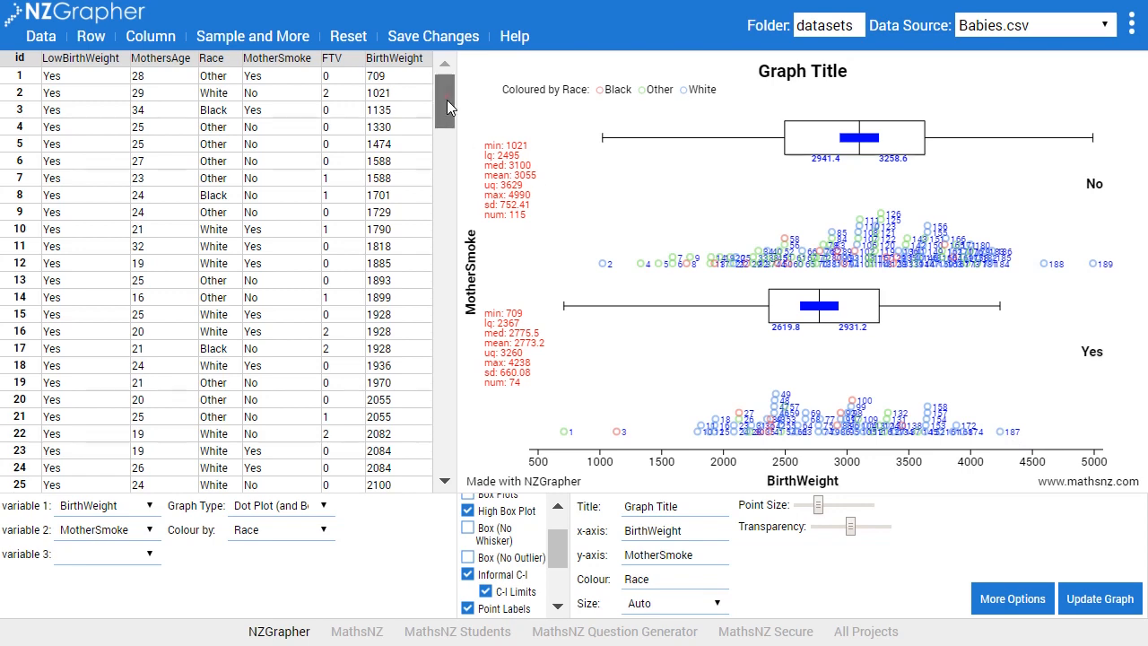
{"action": "scroll", "scroll_direction": "down", "scroll_amount": 3}
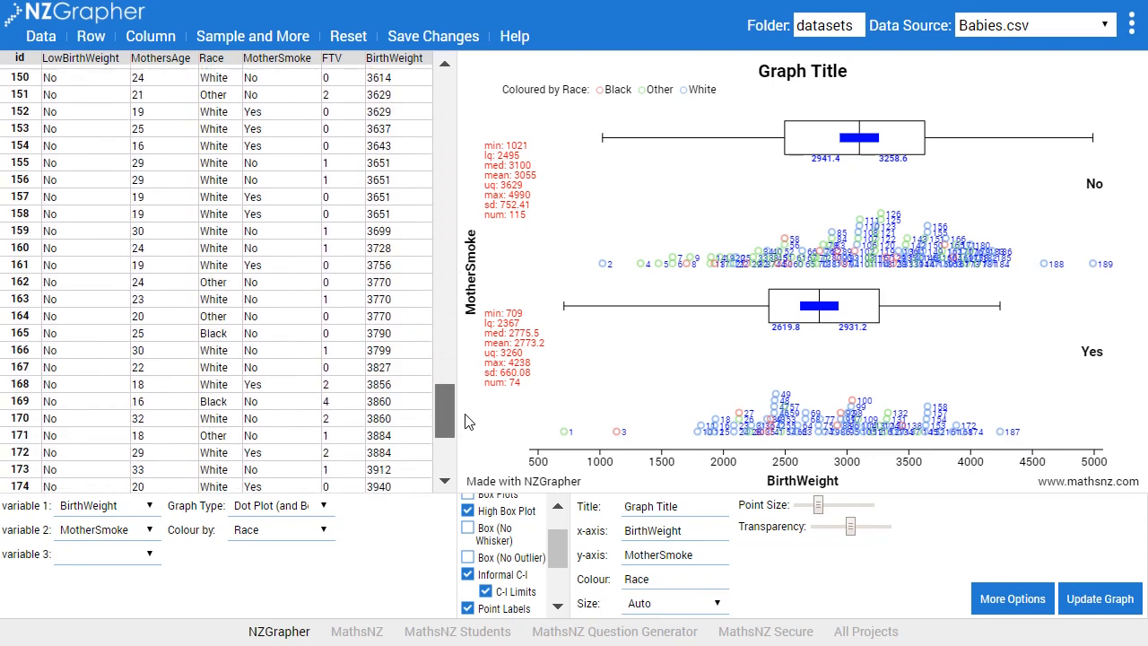
{"action": "scroll", "scroll_direction": "down", "scroll_amount": 3}
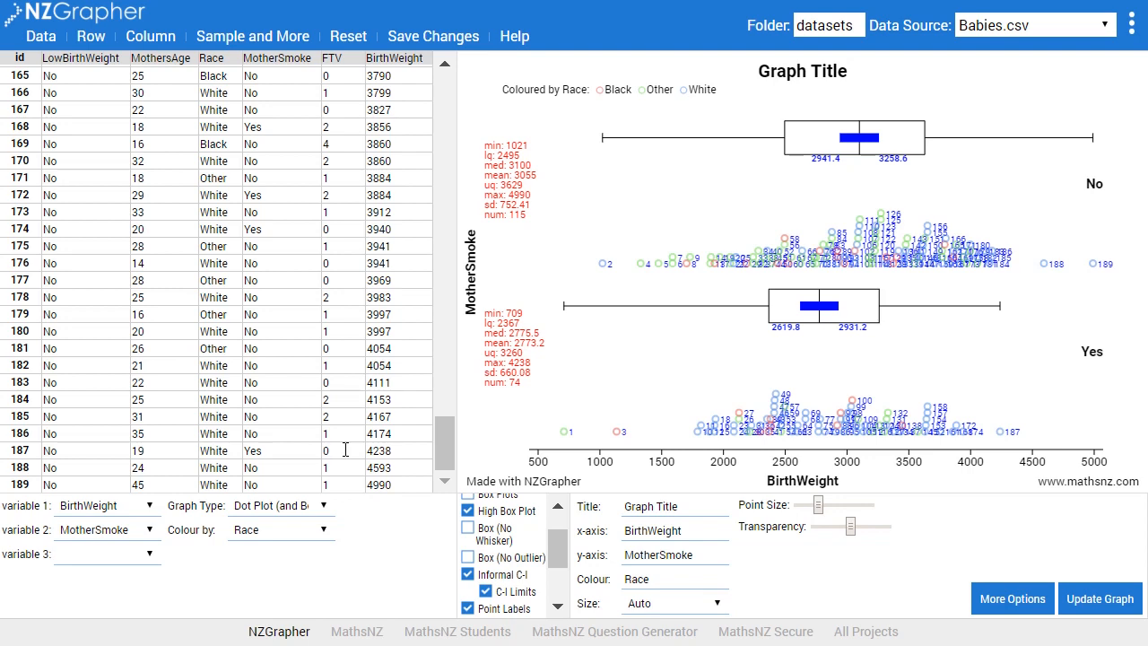
{"action": "mouse_move", "coordinate": [801, 81]}
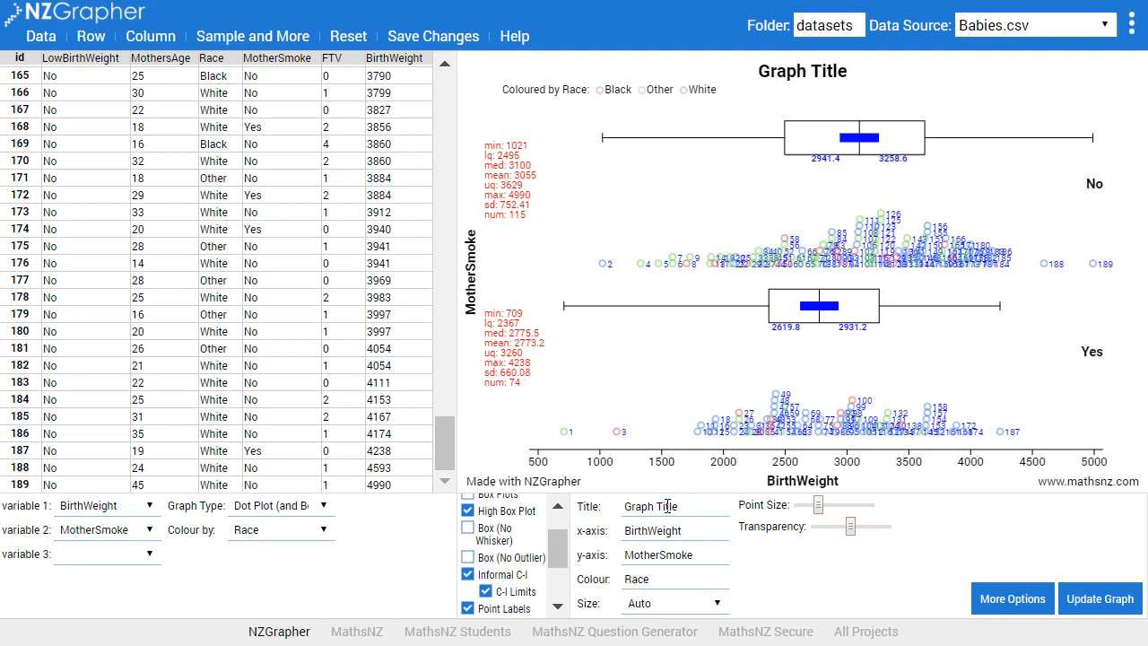
- Set title 'Birth Weight by Mother Smoke', axes 'Birth Weight (g)' and 'Mother Smoke', and update the graph
{"action": "triple_click", "coordinate": [650, 506]}
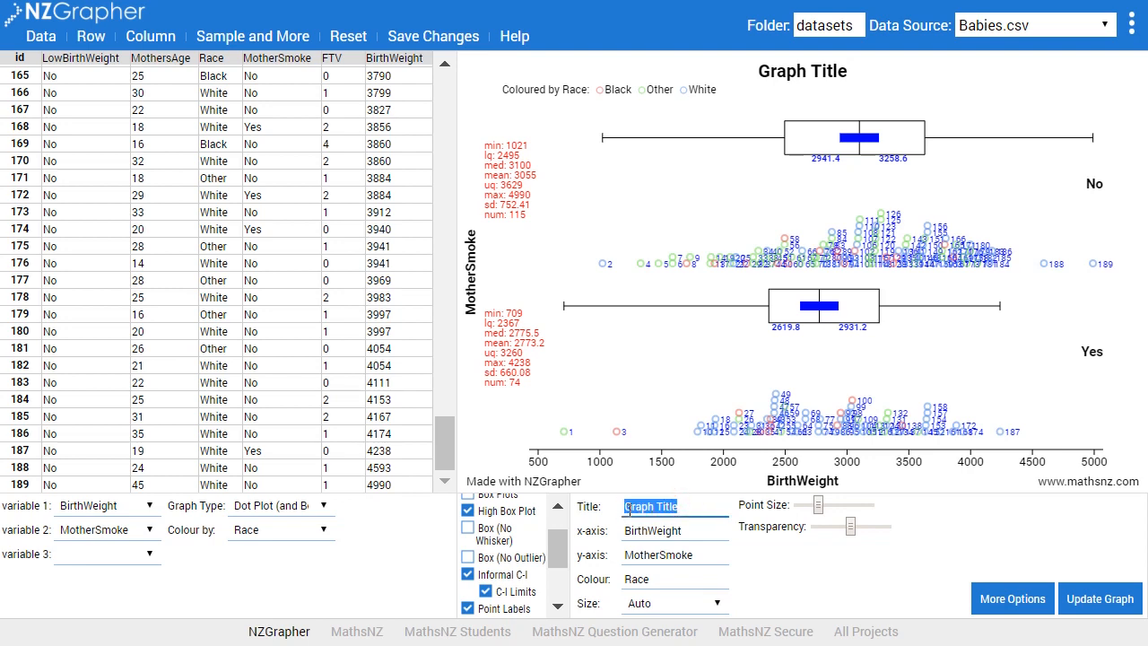
{"action": "type", "text": "Birth Weigh"}
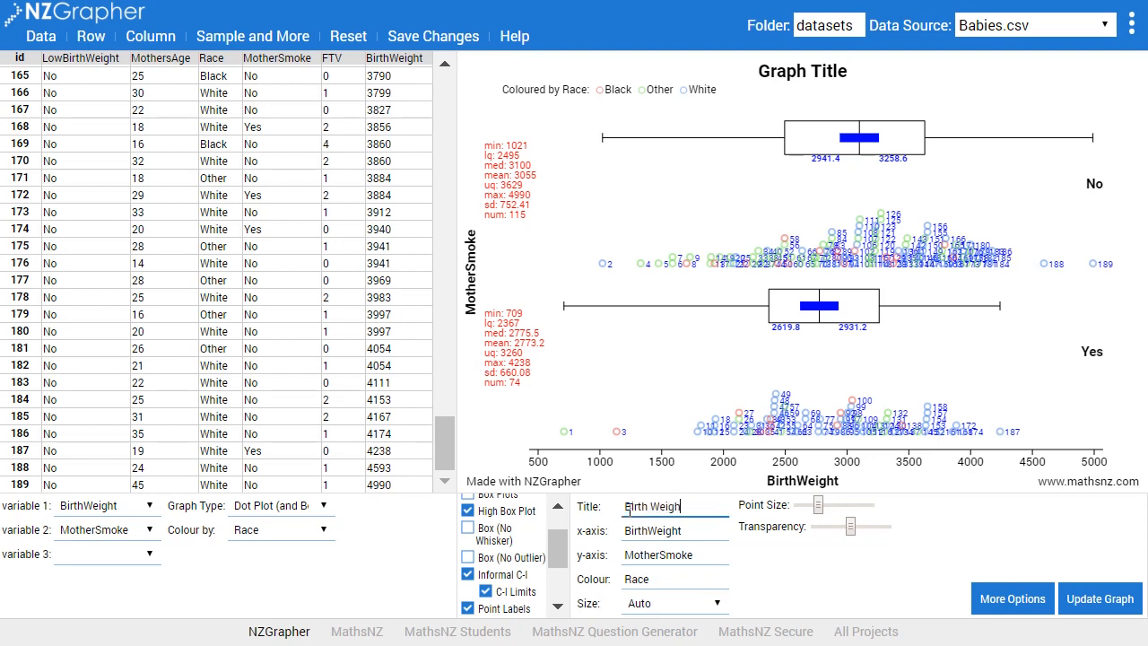
{"action": "type", "text": "by Moth"}
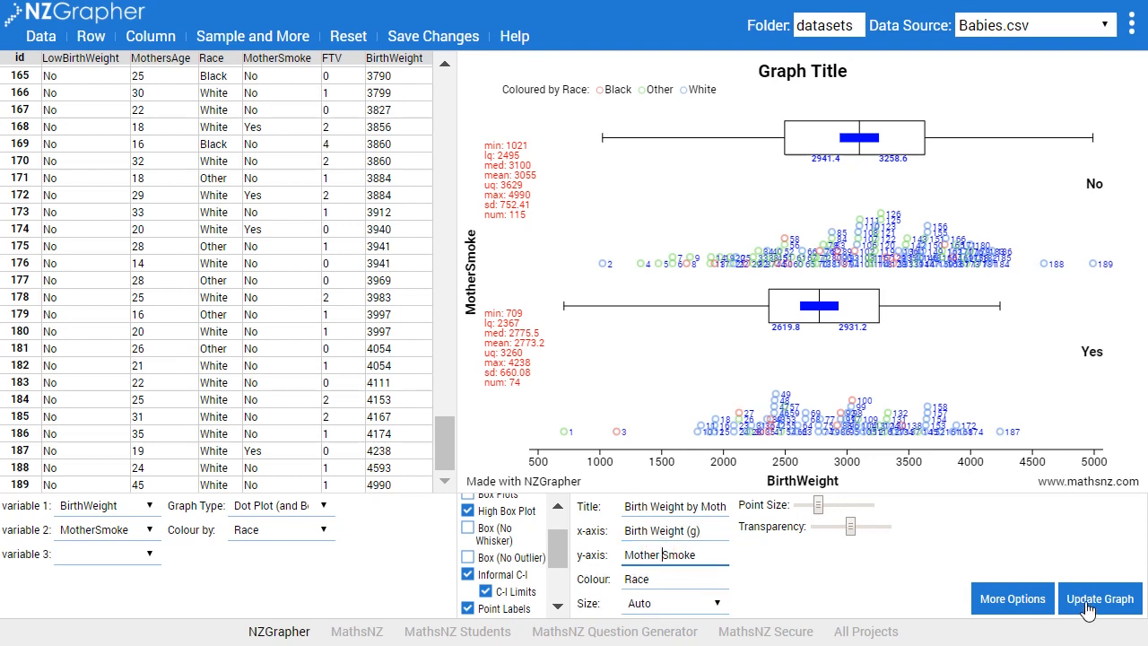
{"action": "left_click", "coordinate": [1100, 599]}
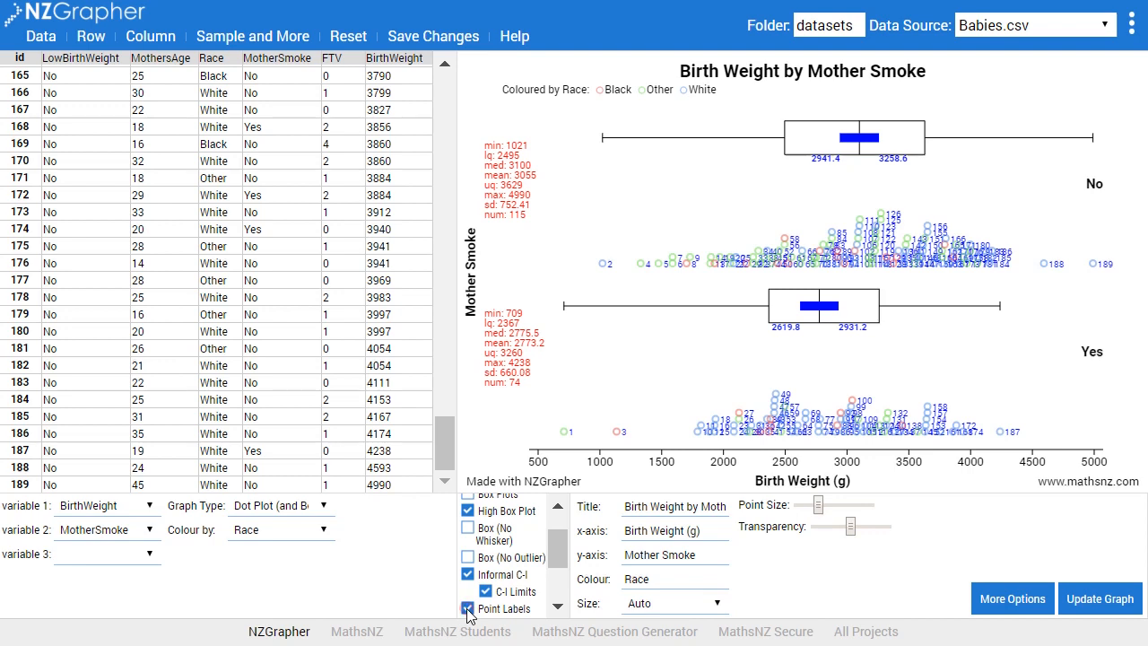
- Untick Point Labels and bring up the graph's Save image as option
{"action": "left_click", "coordinate": [467, 610]}
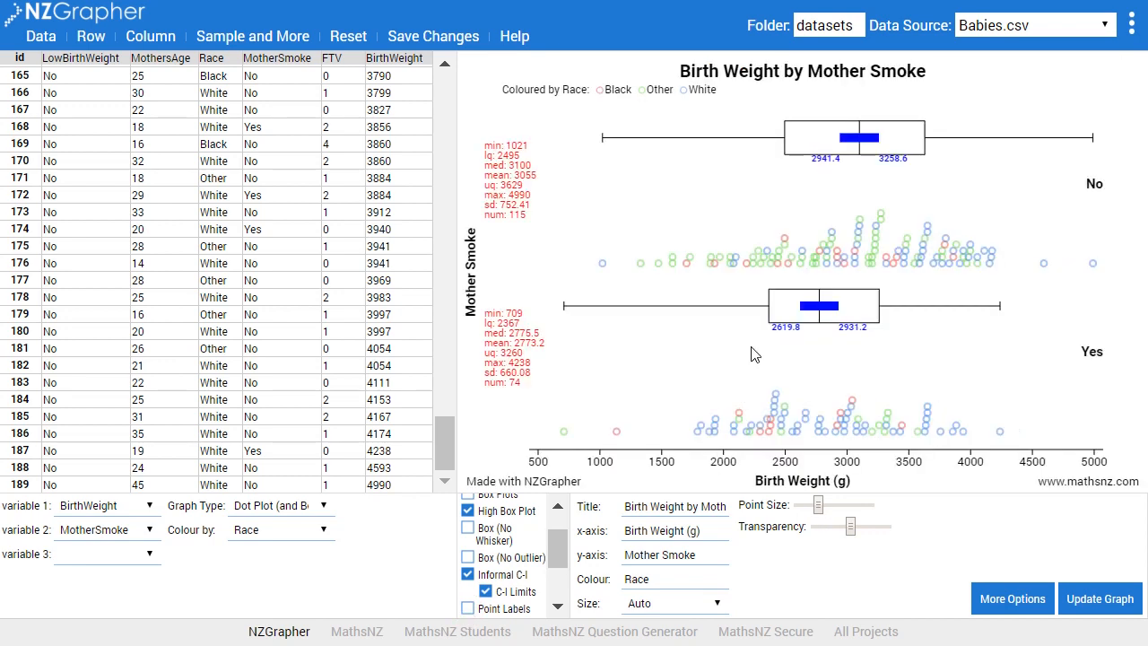
{"action": "mouse_move", "coordinate": [646, 194]}
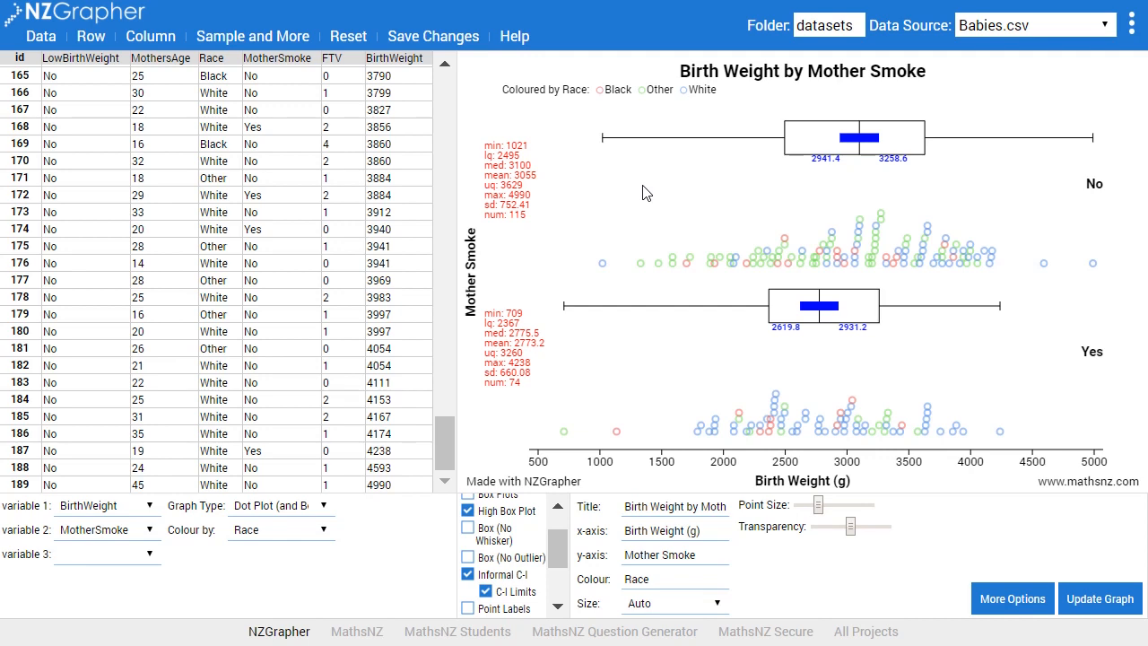
{"action": "right_click", "coordinate": [646, 194]}
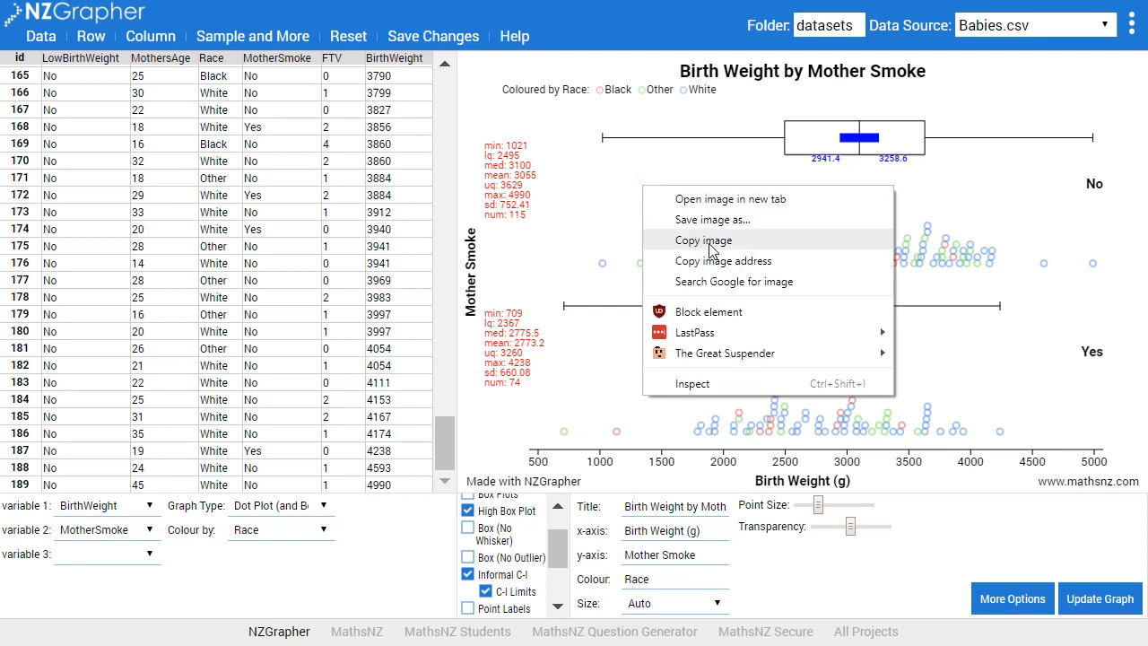
{"action": "mouse_move", "coordinate": [712, 218]}
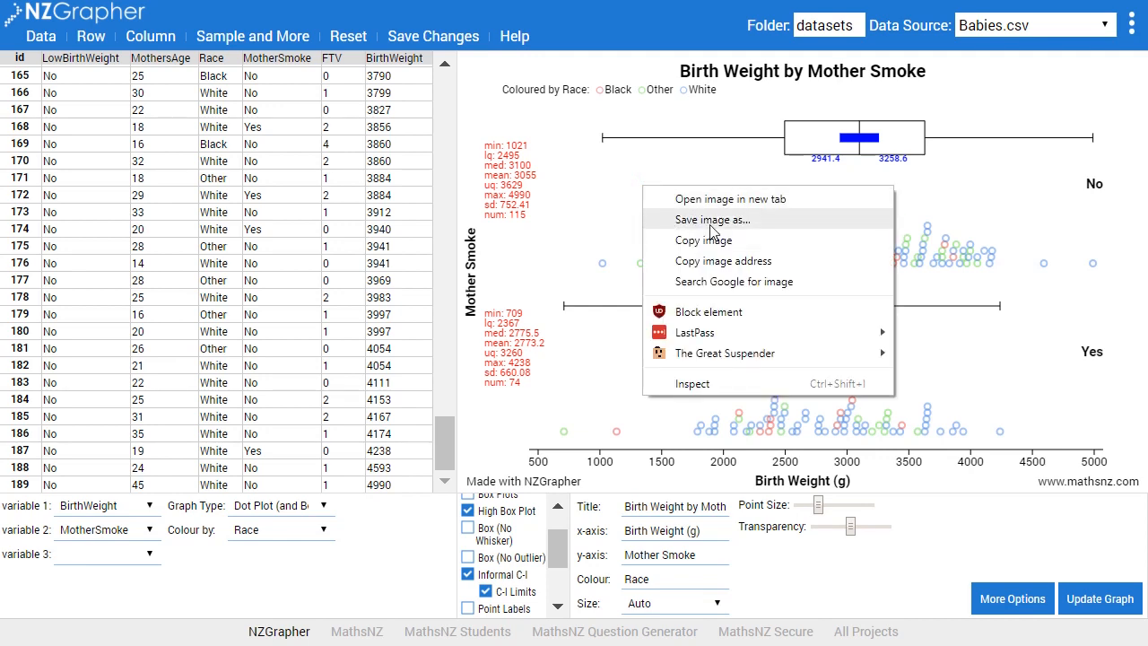